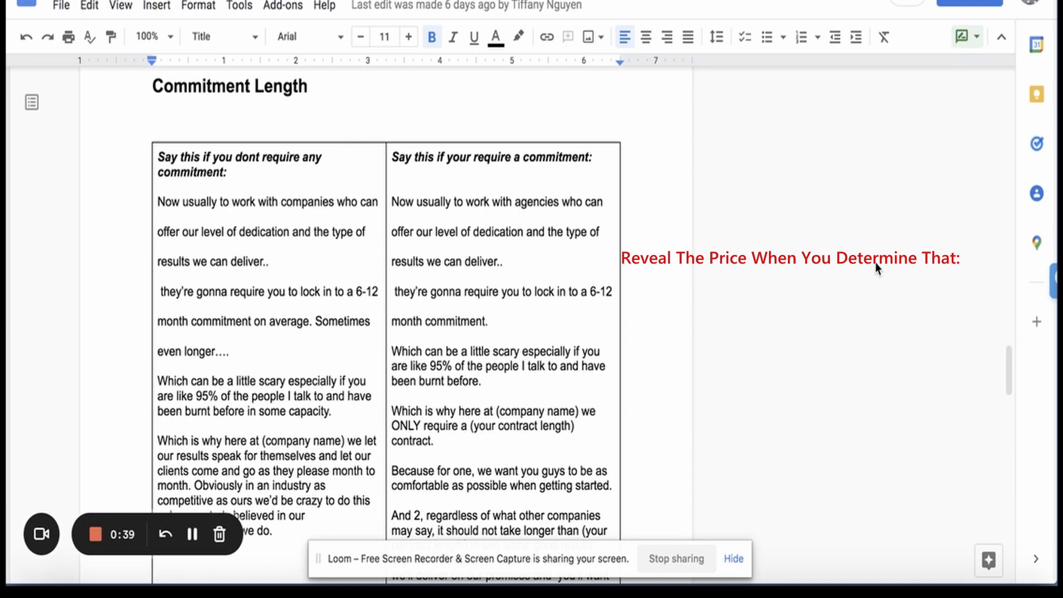
List commitments: You Can Solve Their Problem, Enjoyed The Conversation, Consistent Tonality.
type("1. You Can Solve Their Problem")
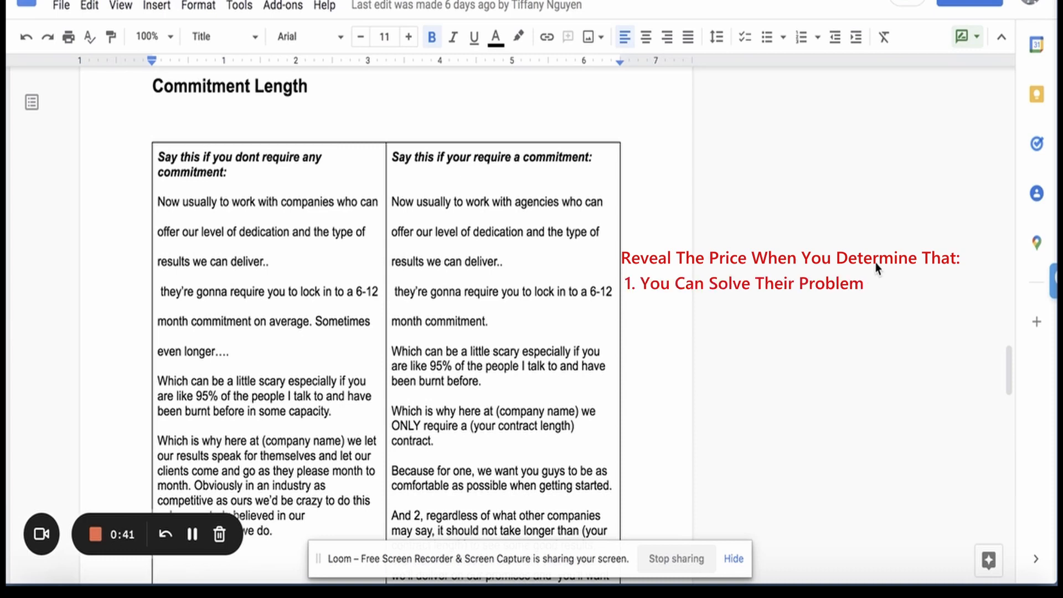
type("2. They Have Enjoyed The Conversation")
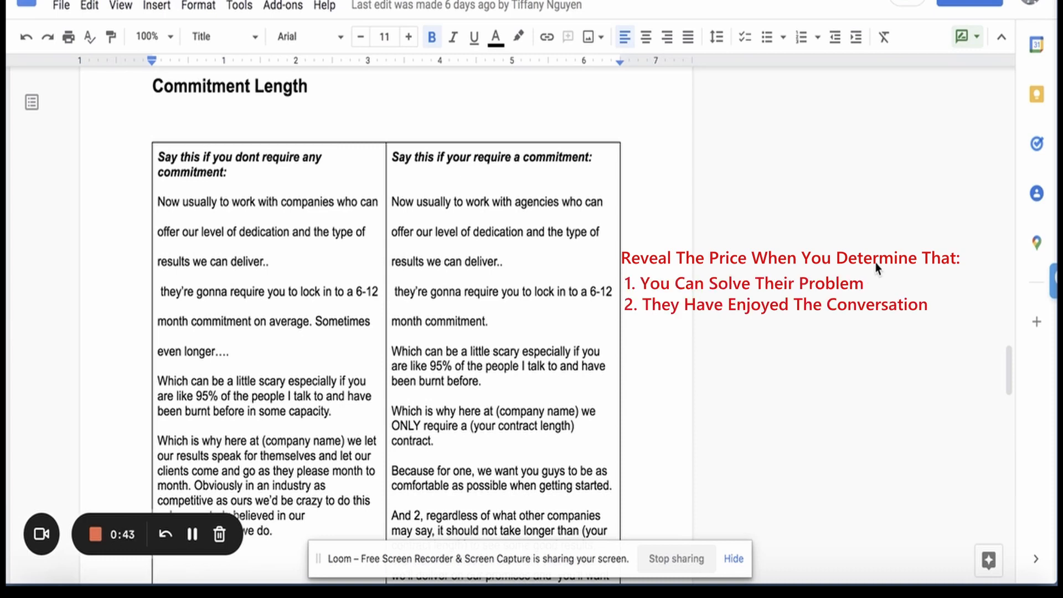
type("3. The Tonality Is Consistent")
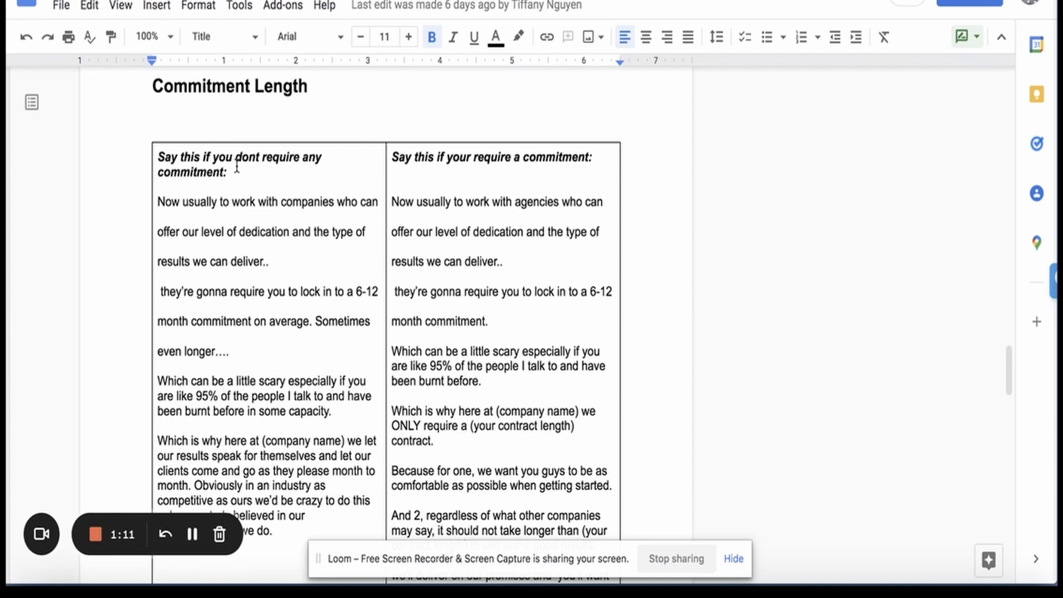
left_click(514, 156)
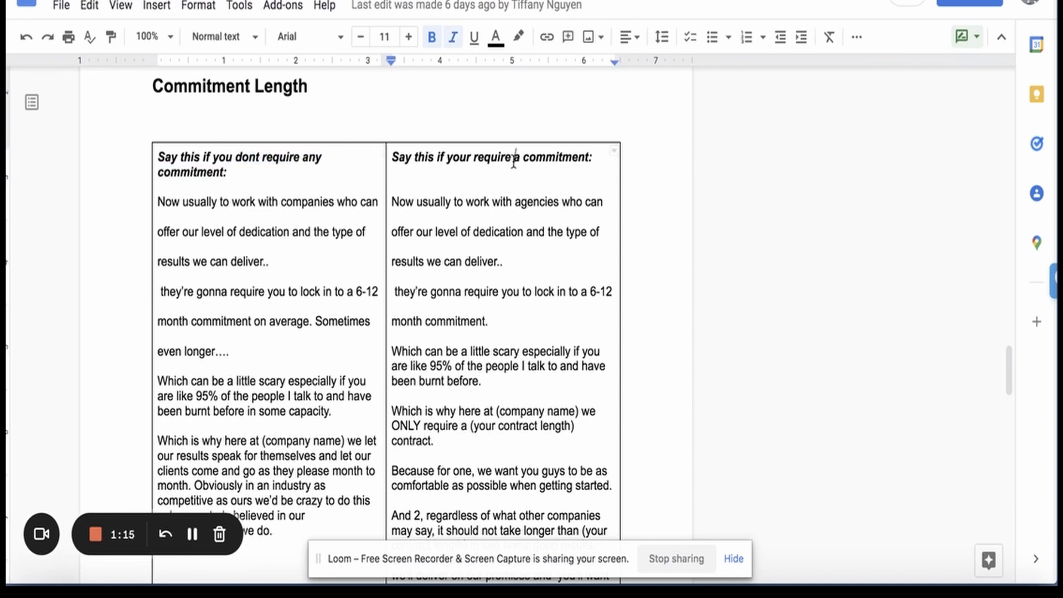
Scroll past the commitment table through The Guarantee to the Closing Section heading.
scroll("down", 3)
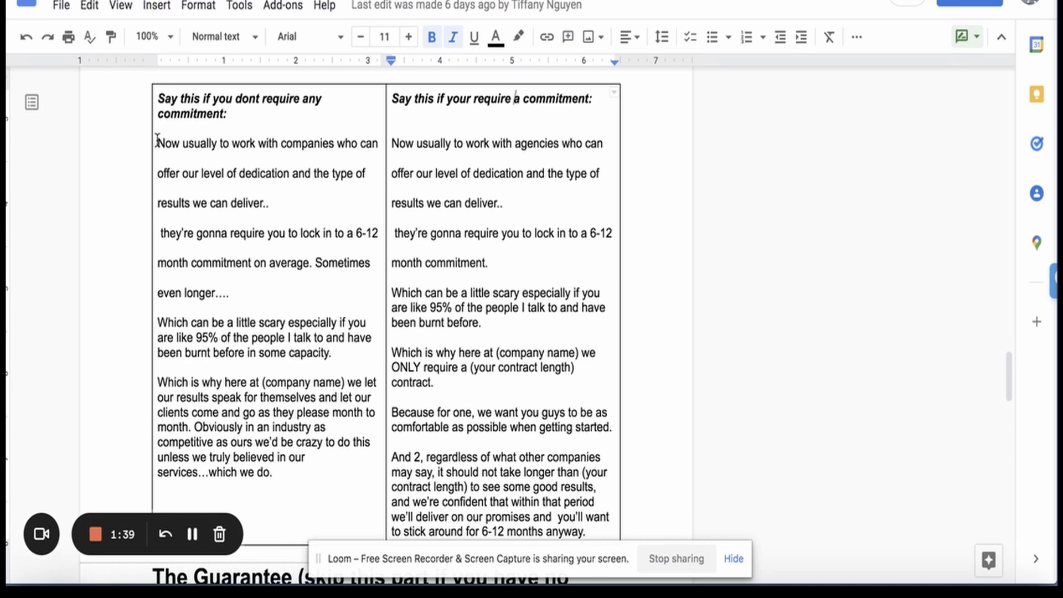
scroll("down", 3)
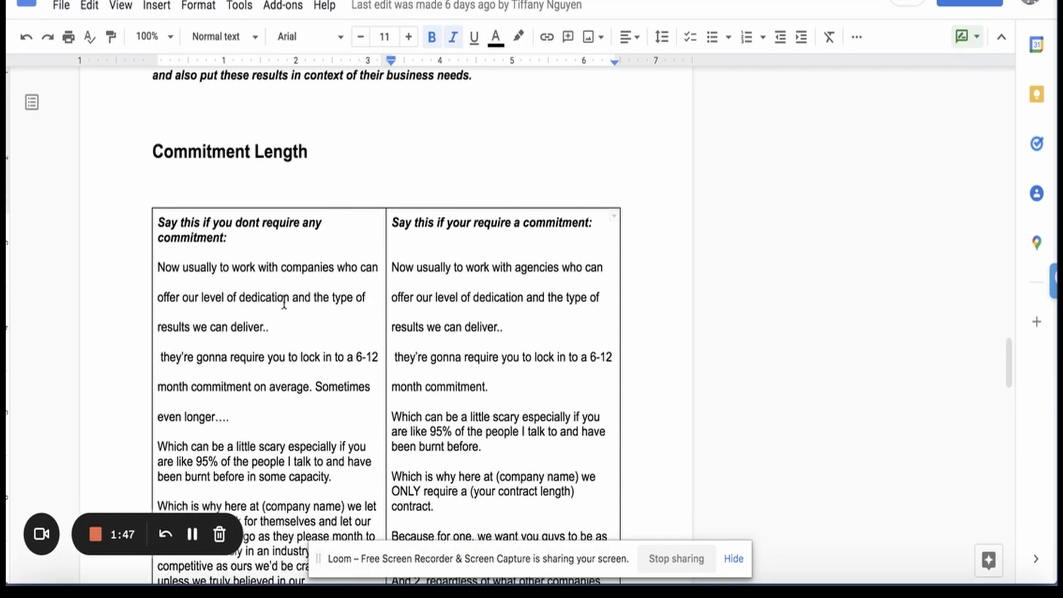
scroll("down", 3)
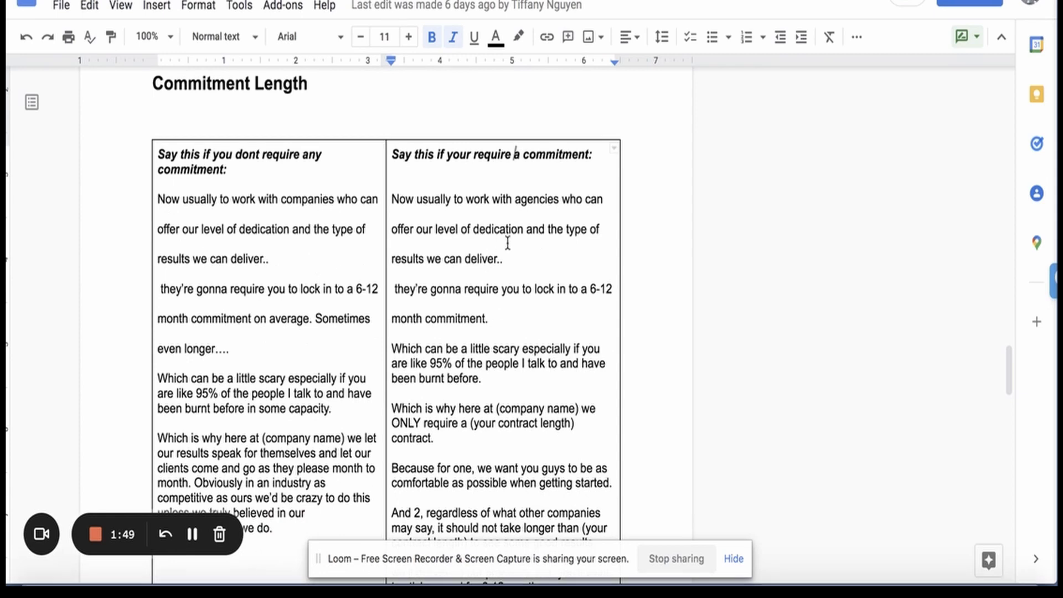
scroll("down", 3)
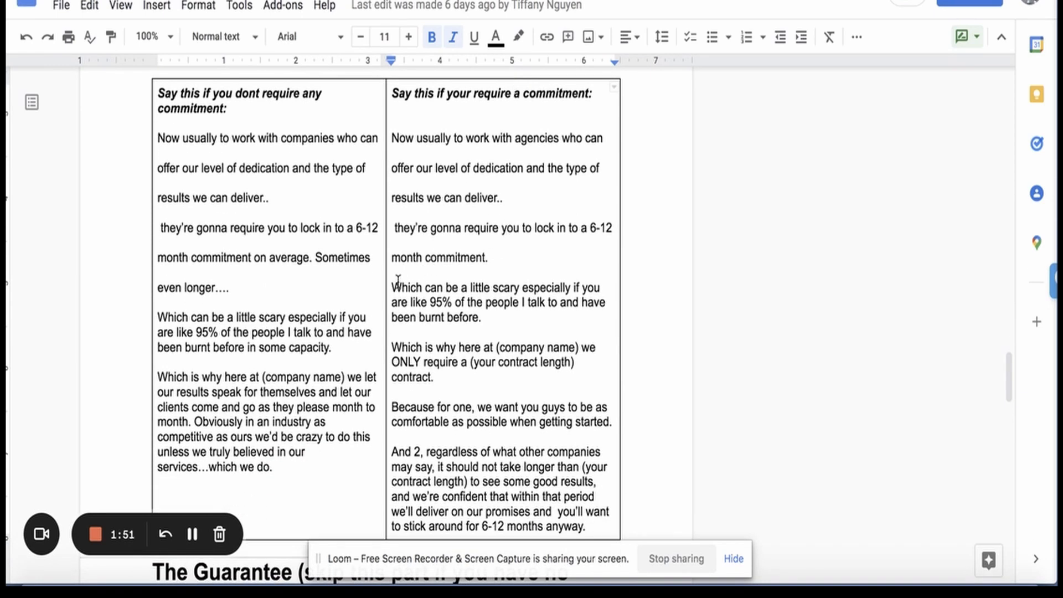
left_click_drag(392, 347, 461, 347)
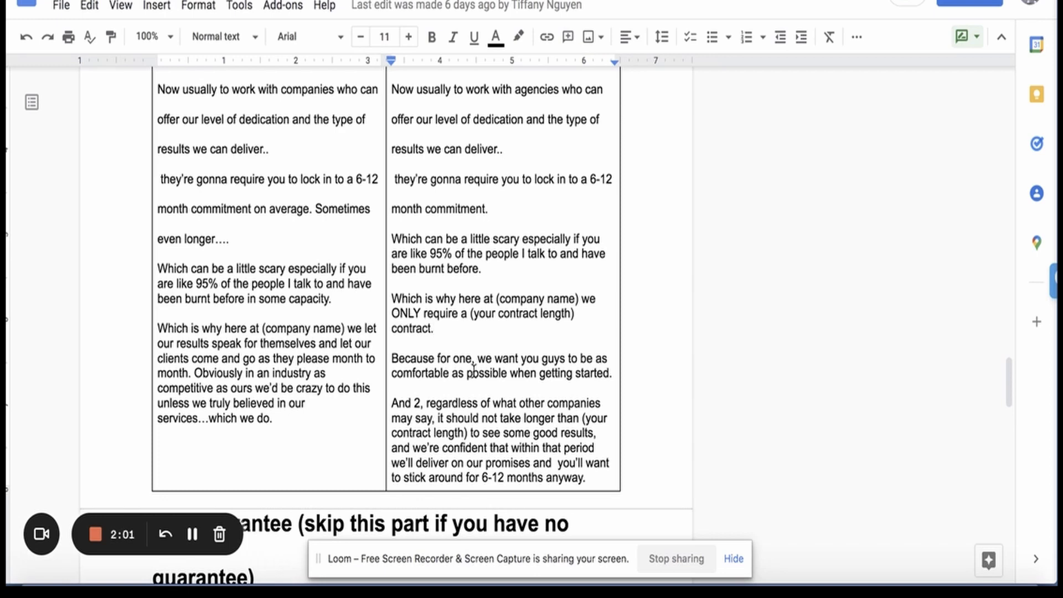
scroll("down", 3)
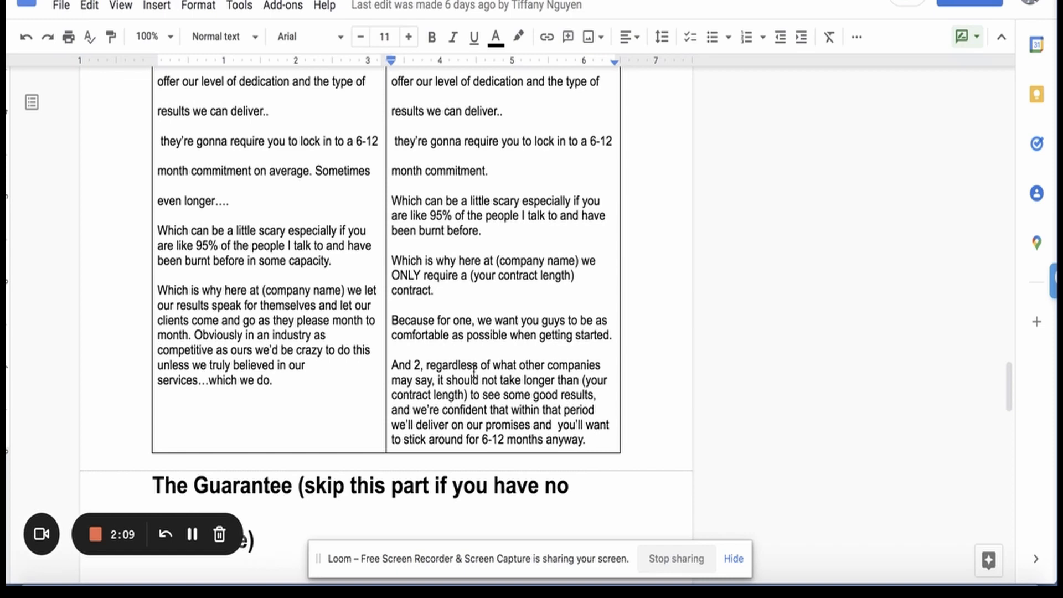
scroll("down", 3)
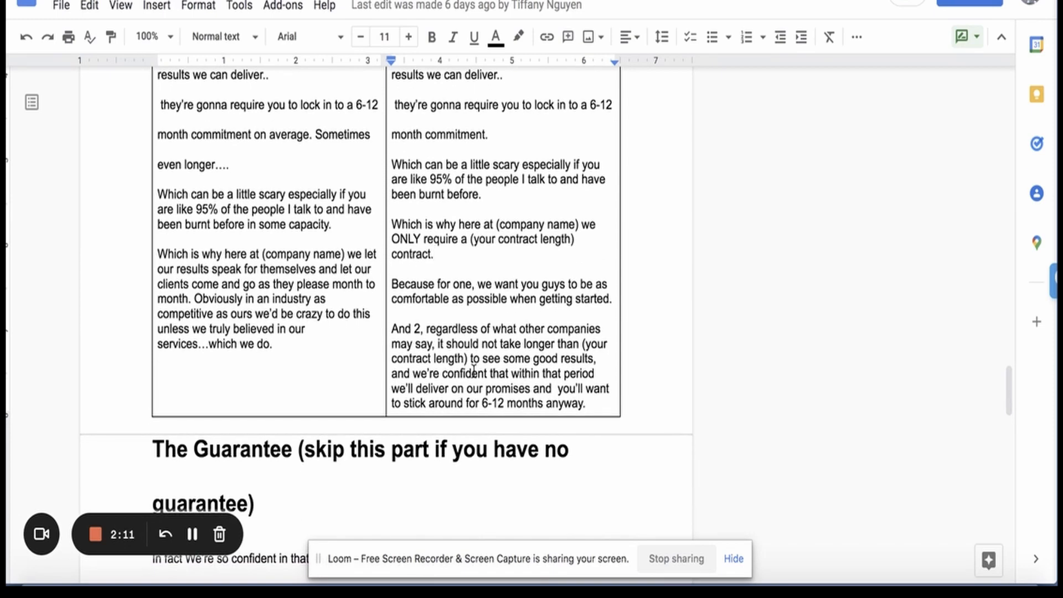
scroll("down", 3)
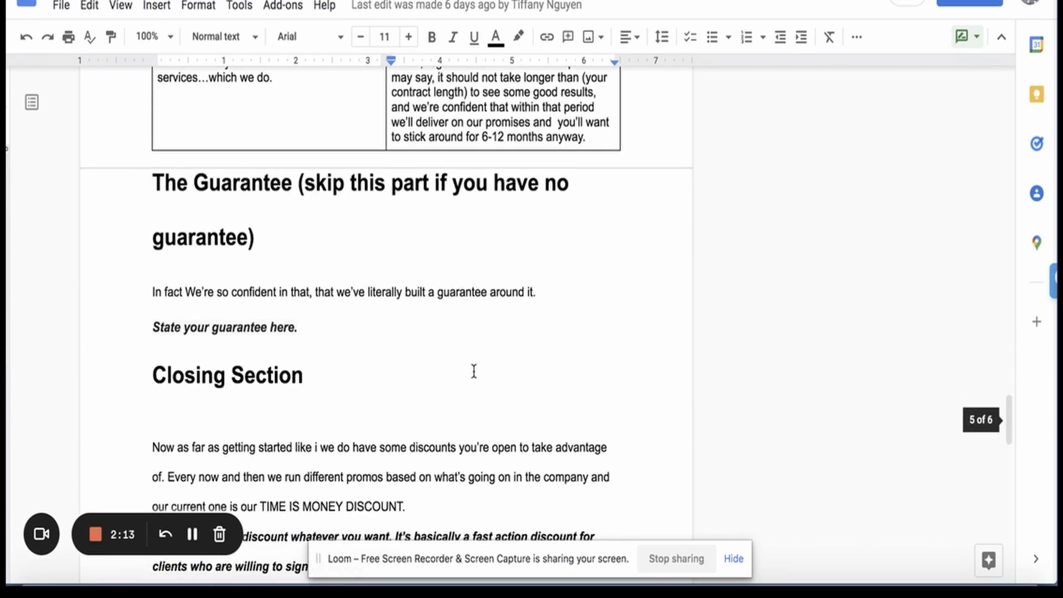
Scroll through the fast action discount paragraphs to the question about moving forward.
scroll("down", 3)
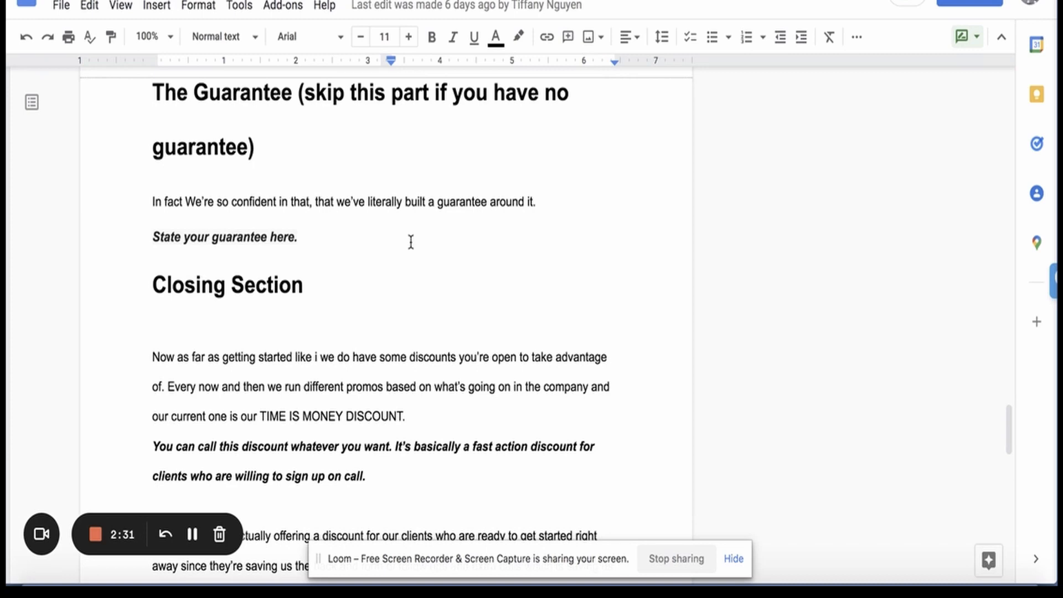
scroll("down", 3)
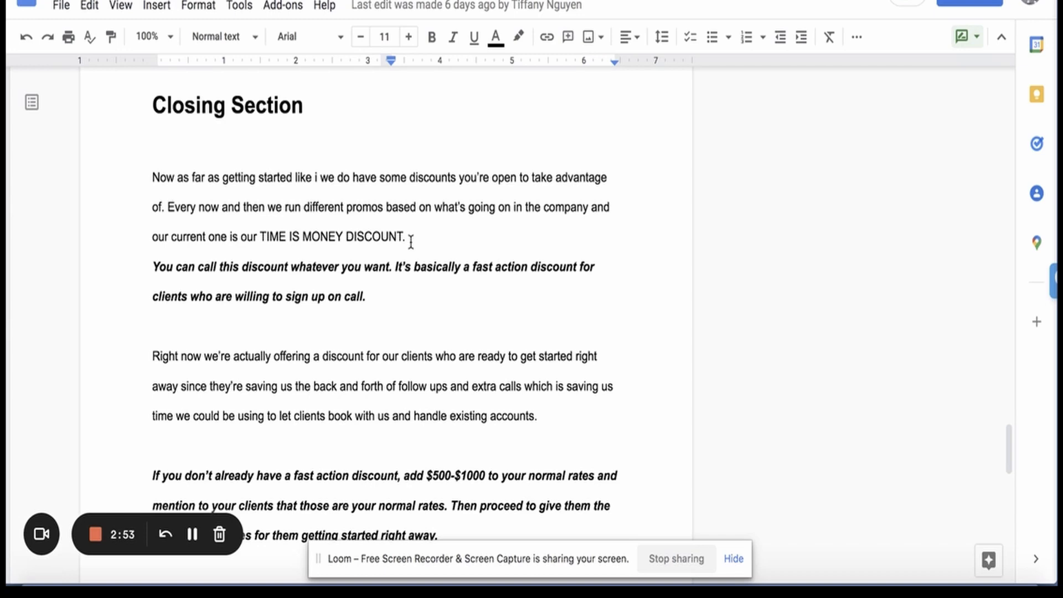
scroll("down", 3)
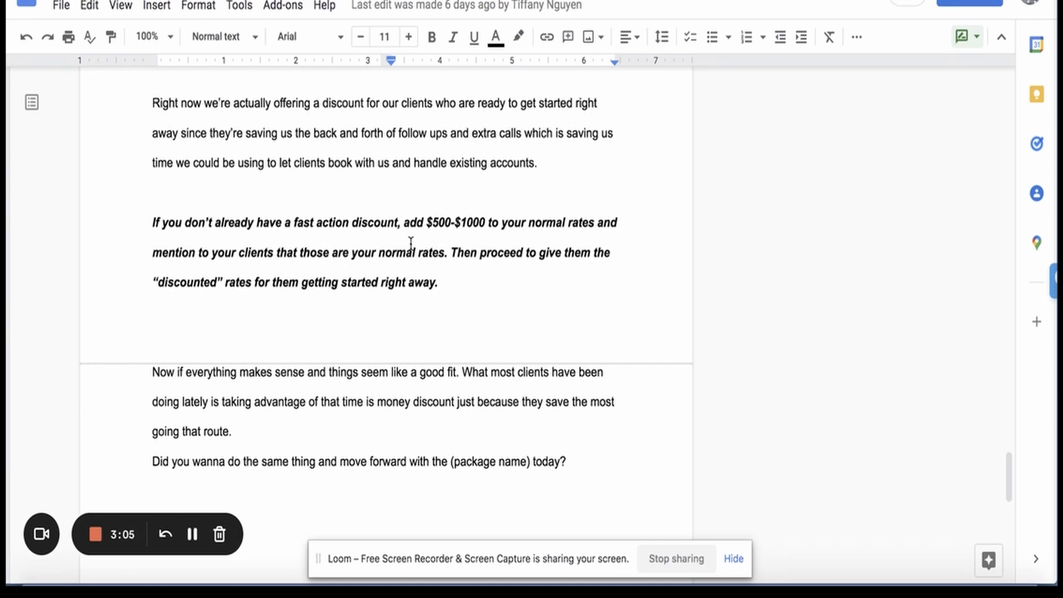
Highlight then deselect the closing question's start, and bring up the tiered pricing PDF.
scroll("down", 3)
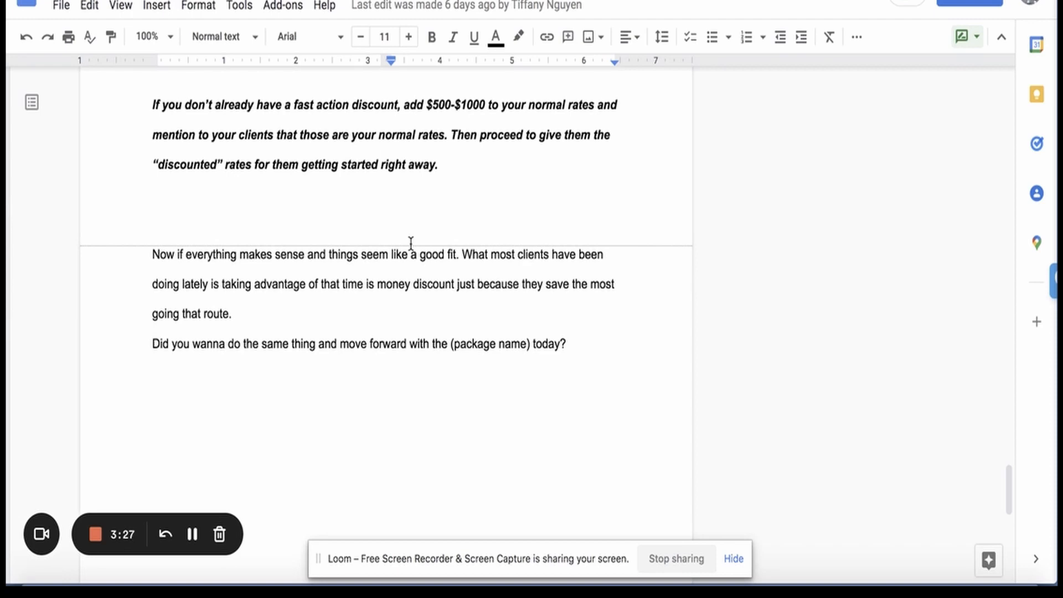
scroll("down", 3)
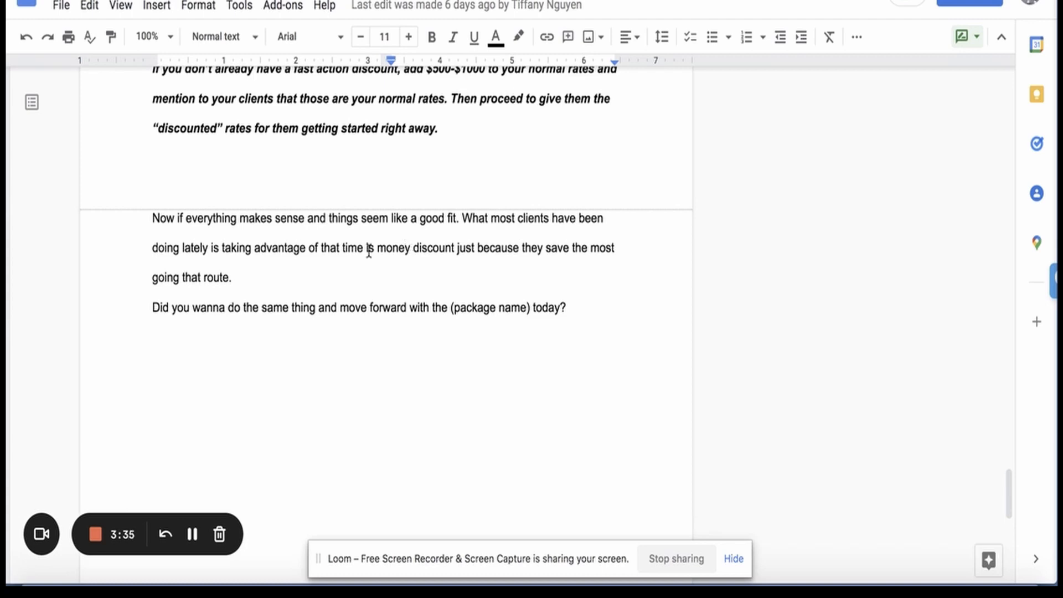
left_click_drag(152, 307, 330, 308)
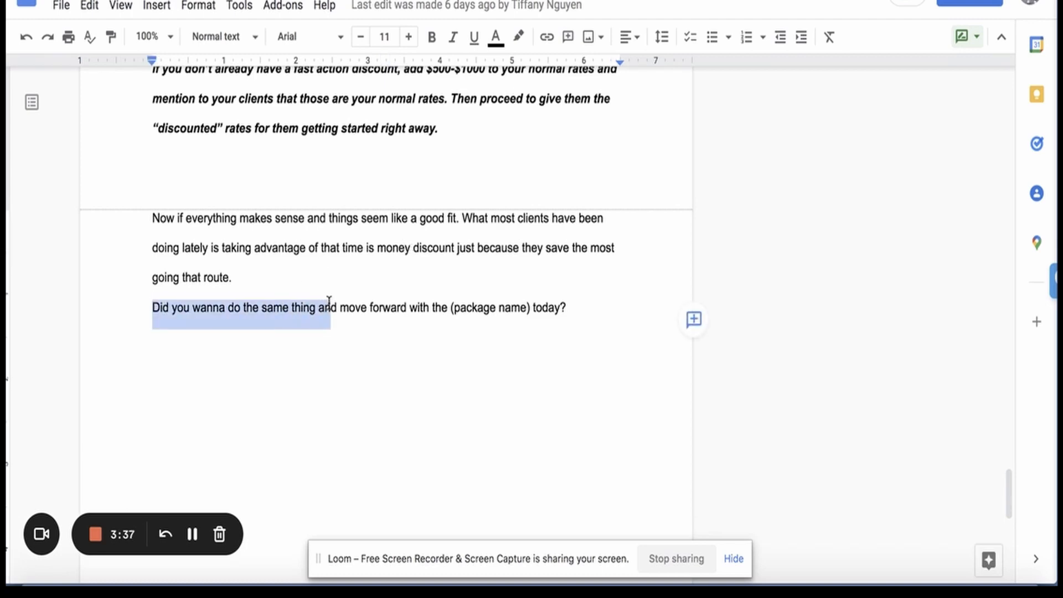
left_click(569, 308)
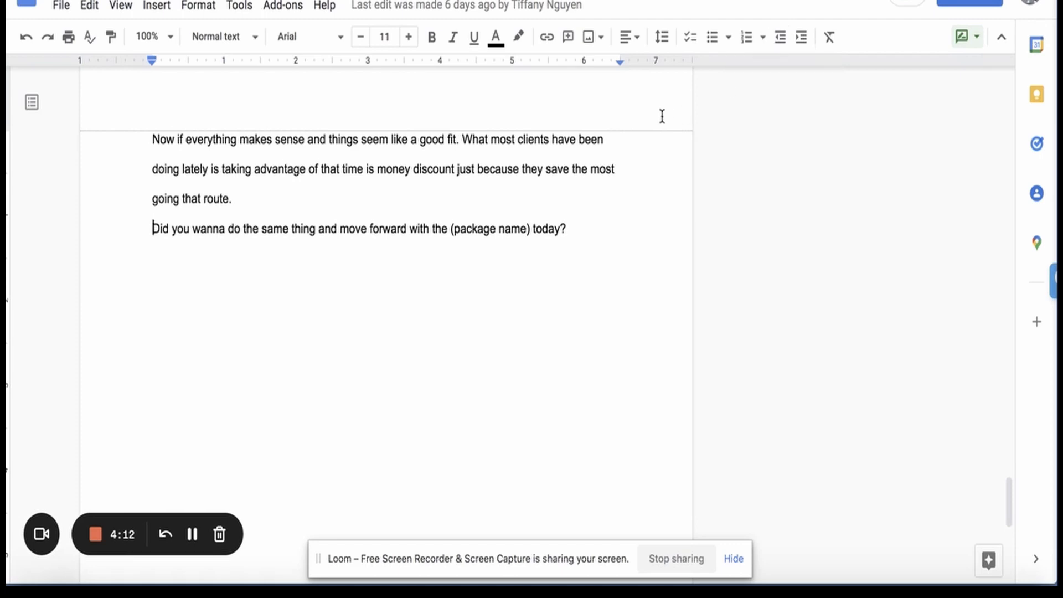
mouse_move(192, 534)
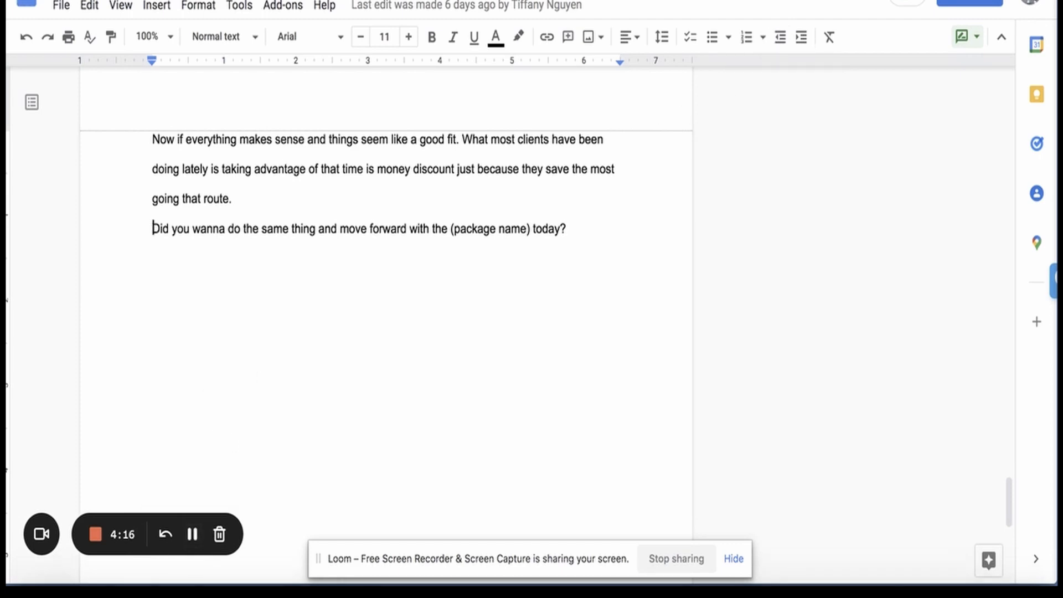
scroll("down", 3)
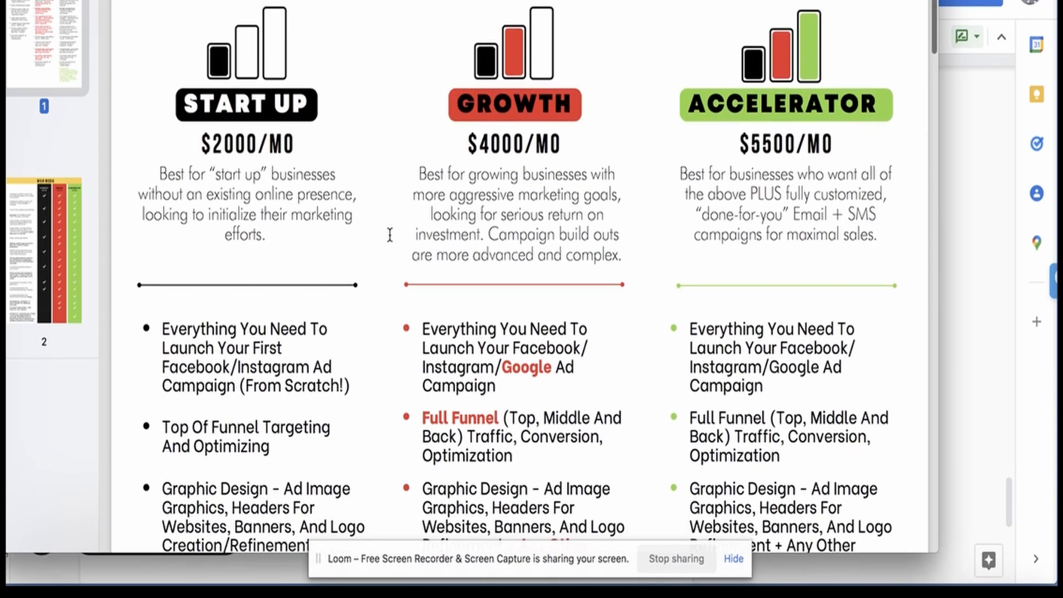
Highlight the $5500/MO Accelerator and $2000/MO Start Up prices, then reach the feature lists.
scroll("down", 3)
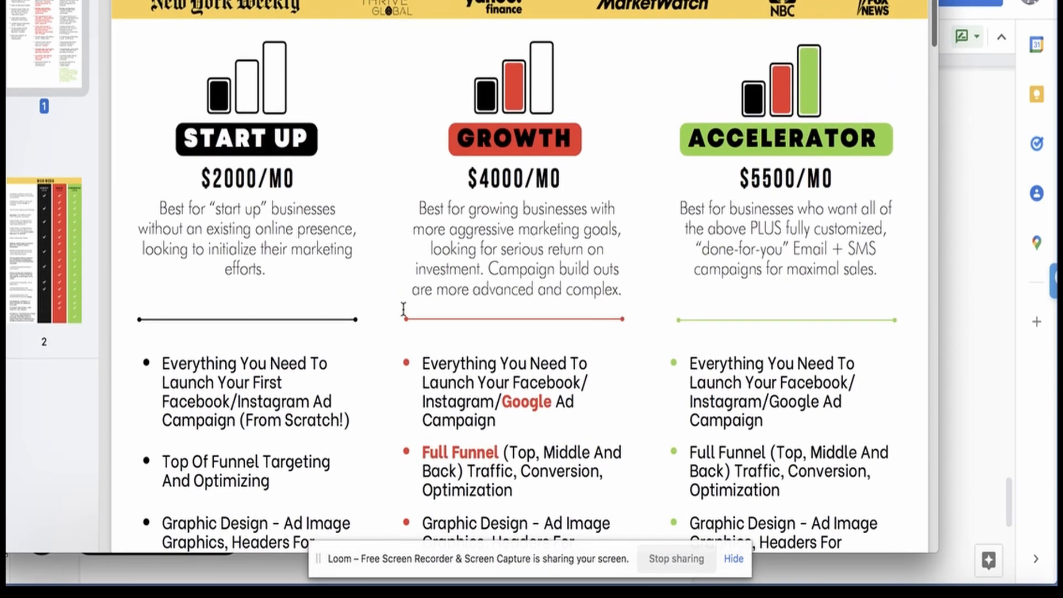
scroll("down", 3)
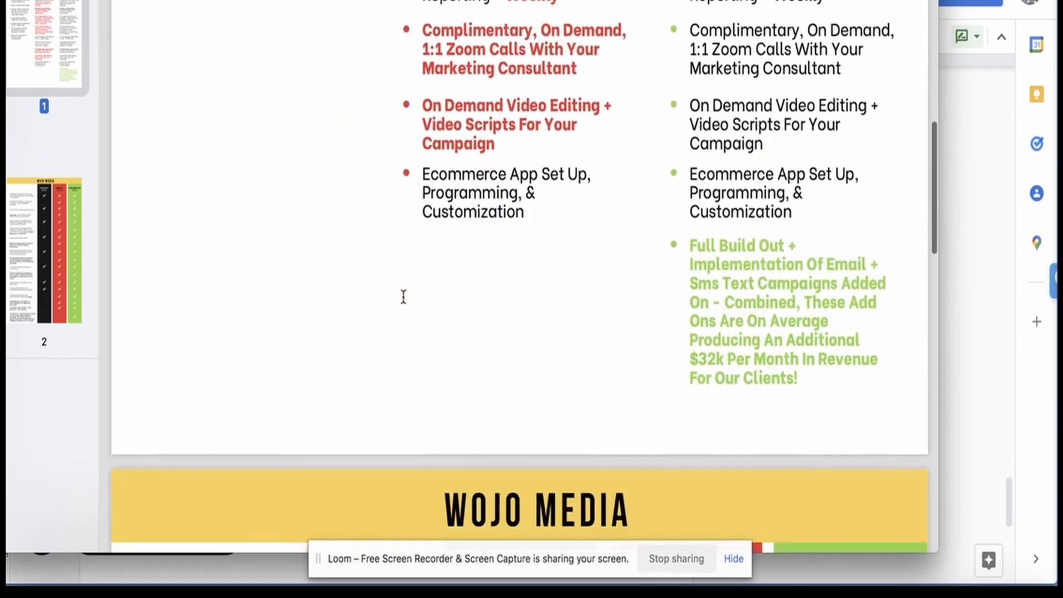
scroll("down", 3)
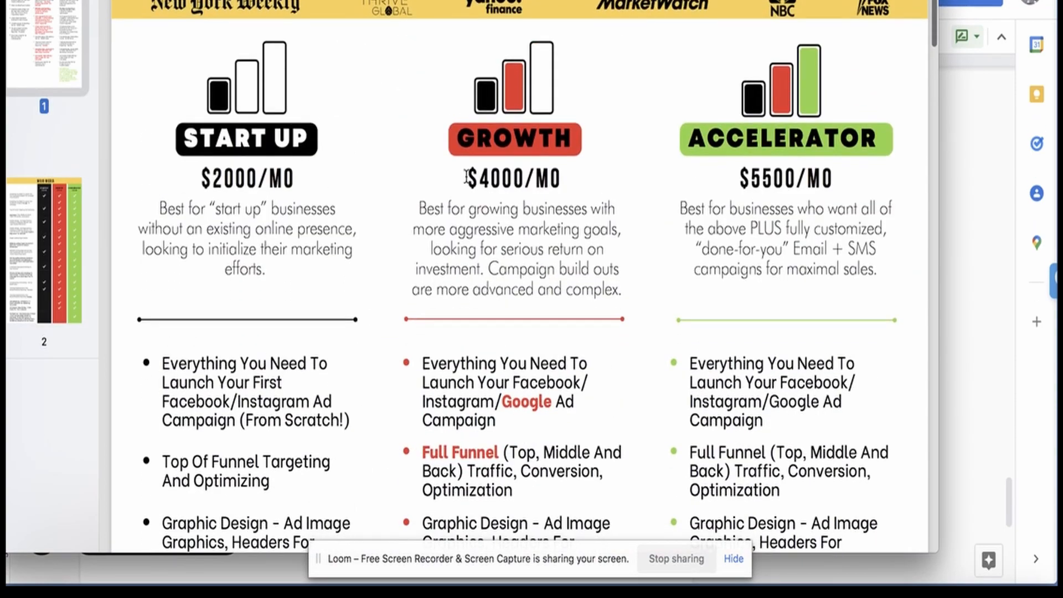
double_click(785, 179)
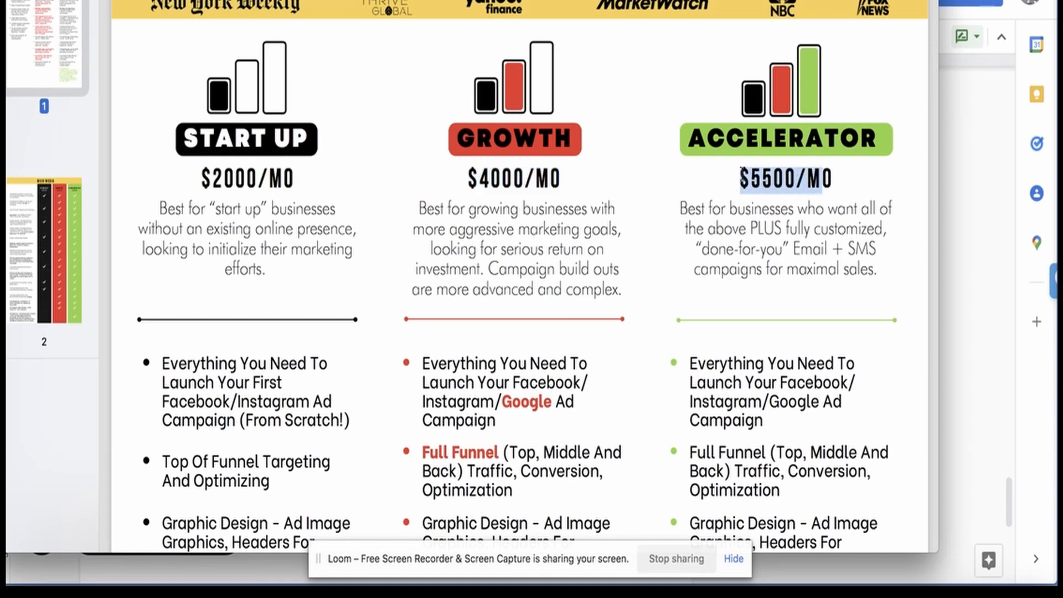
left_click(783, 180)
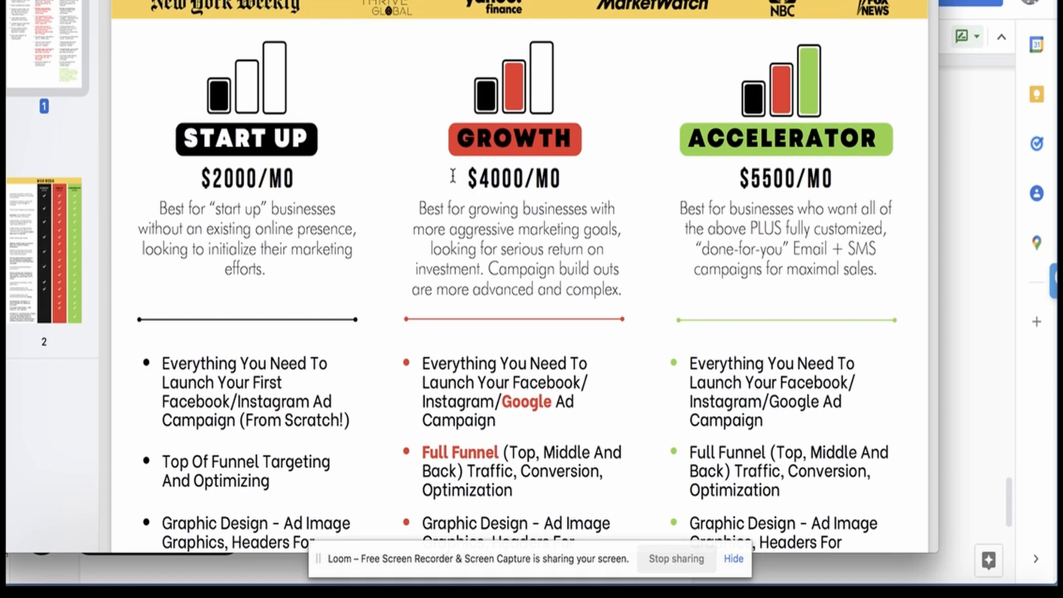
mouse_move(306, 179)
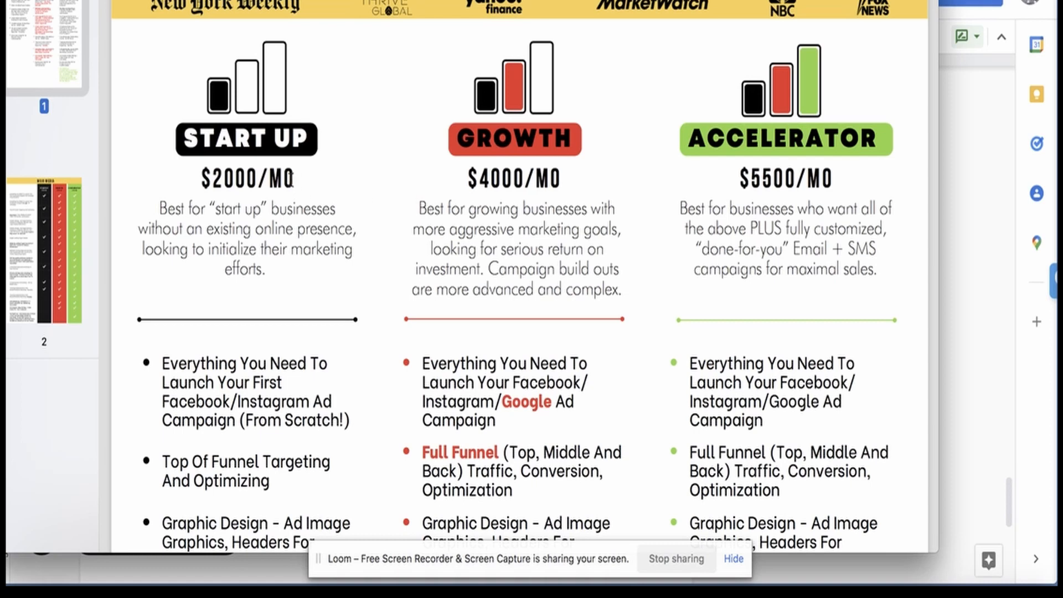
double_click(250, 179)
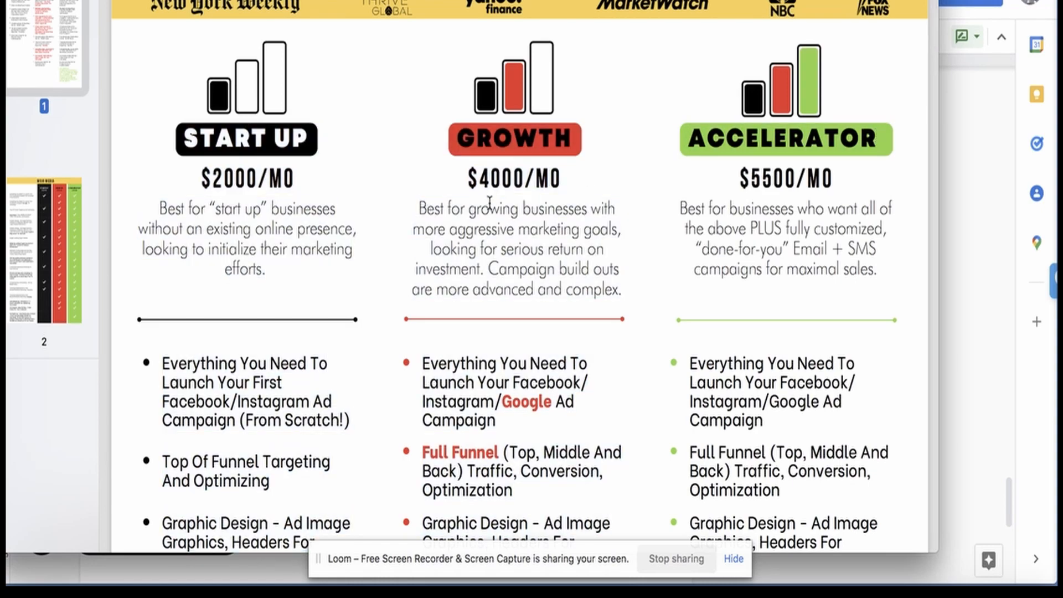
scroll("down", 3)
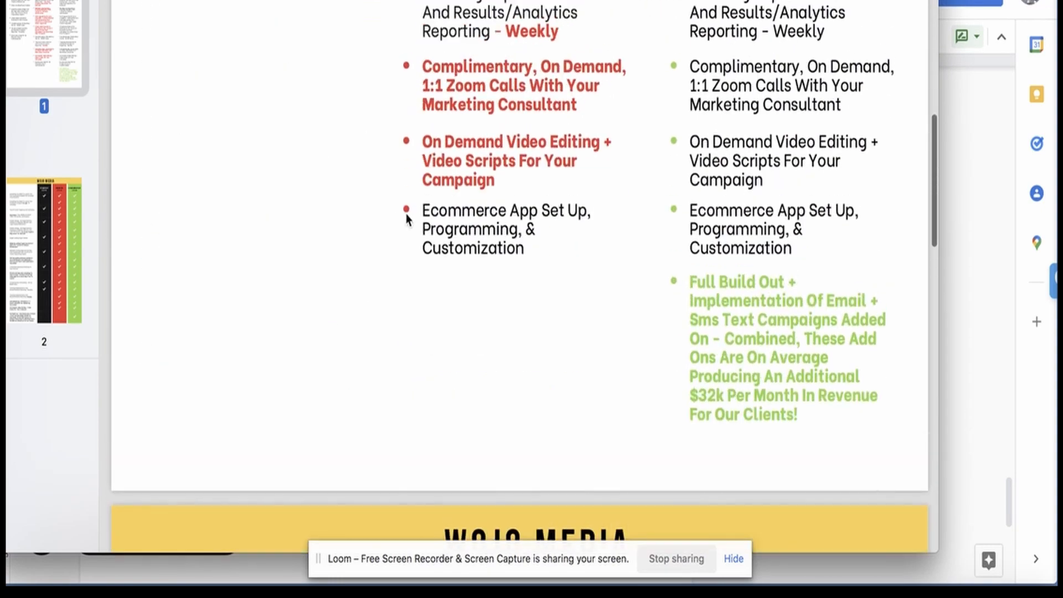